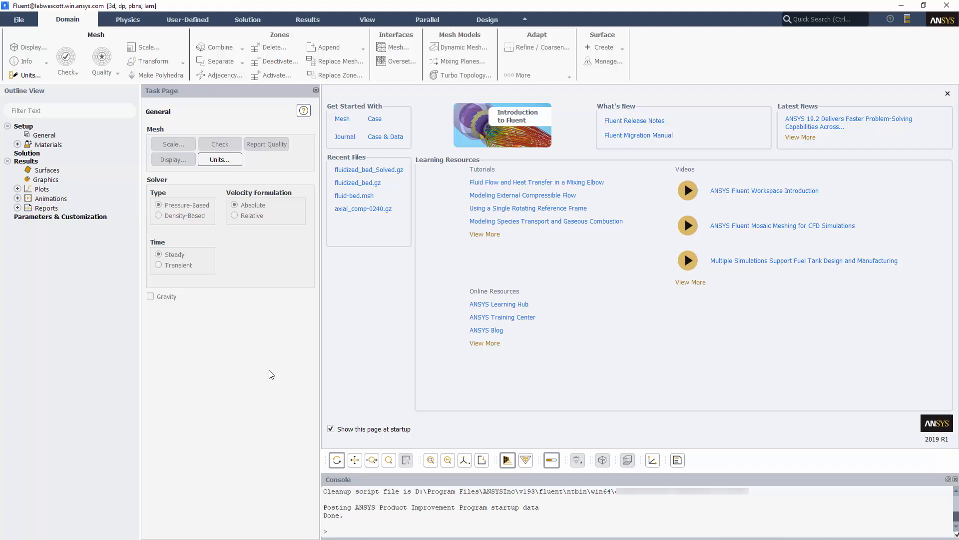
{"action": "mouse_move", "coordinate": [163, 26]}
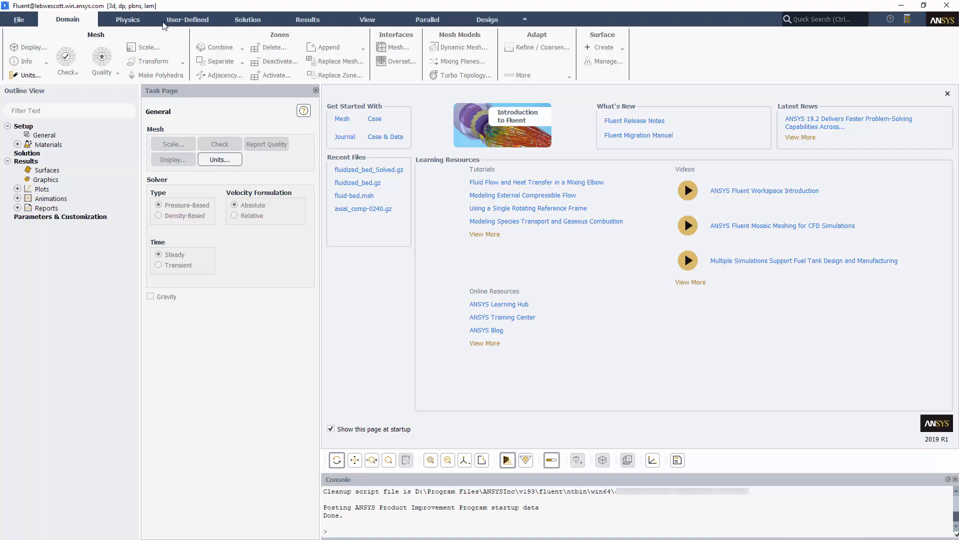
{"action": "mouse_move", "coordinate": [306, 31]}
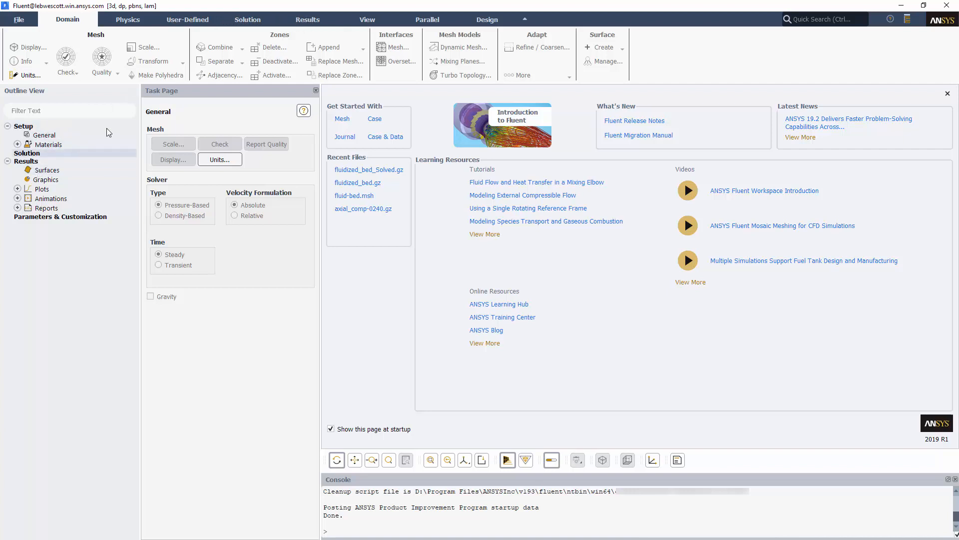
Step: Browse the Physics, Solution and Results ribbon tool sets with no case loaded
{"action": "left_click", "coordinate": [127, 19]}
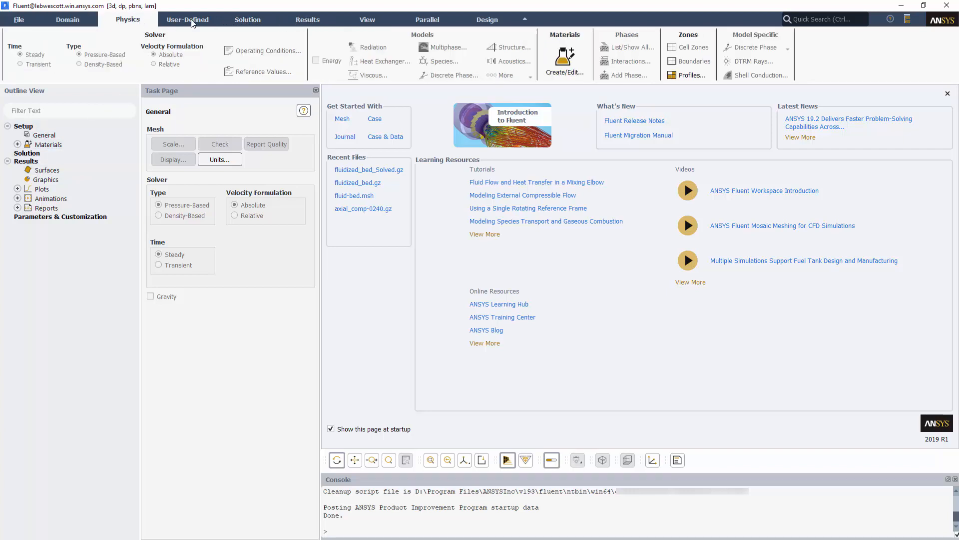
{"action": "left_click", "coordinate": [246, 19]}
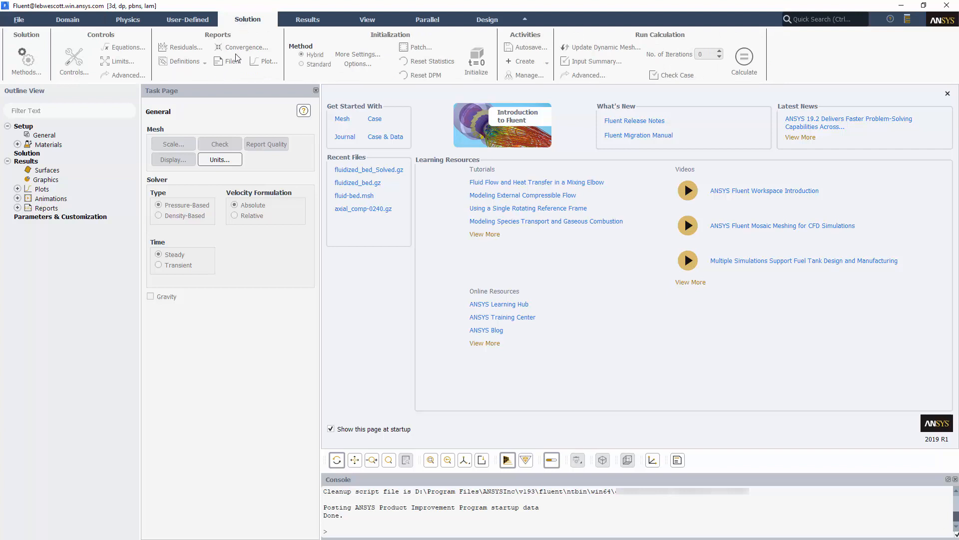
{"action": "left_click", "coordinate": [307, 19]}
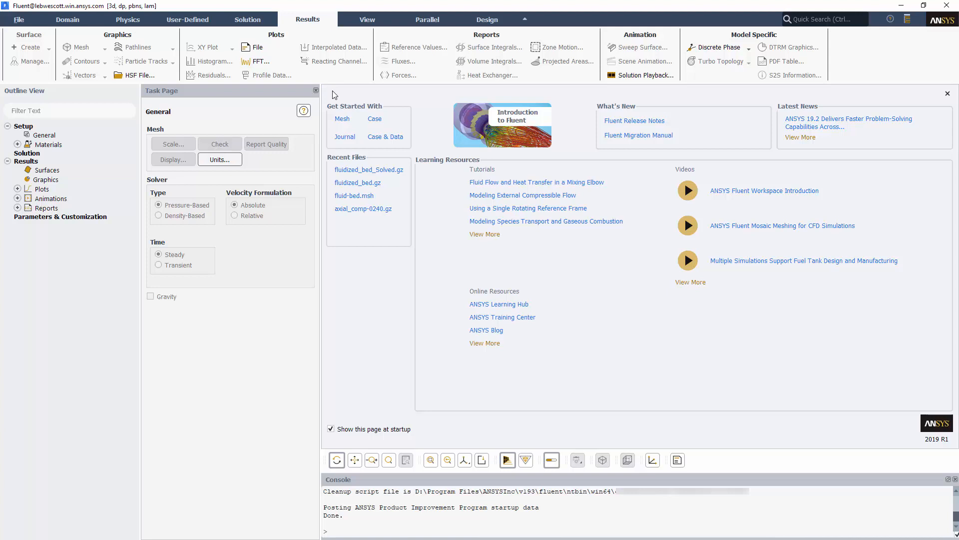
{"action": "mouse_move", "coordinate": [361, 174]}
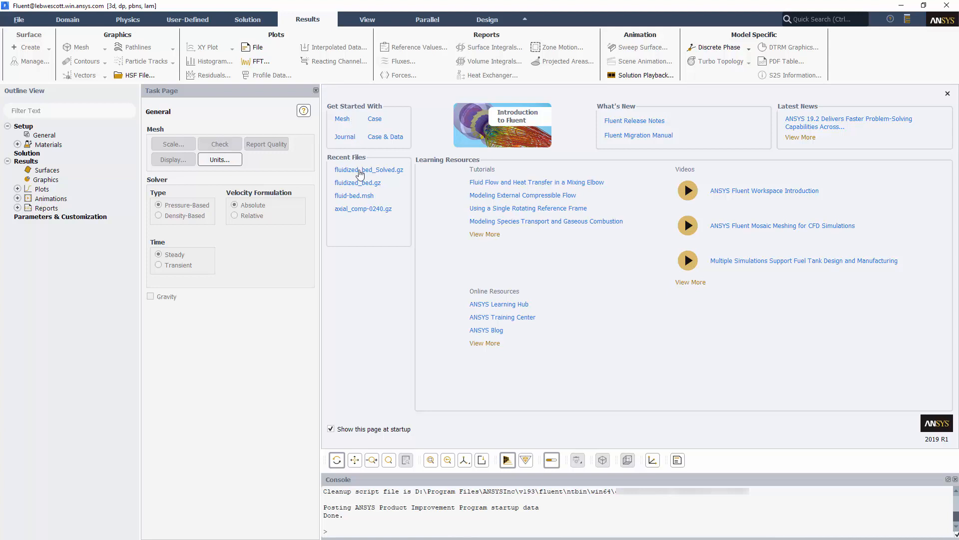
{"action": "mouse_move", "coordinate": [362, 184]}
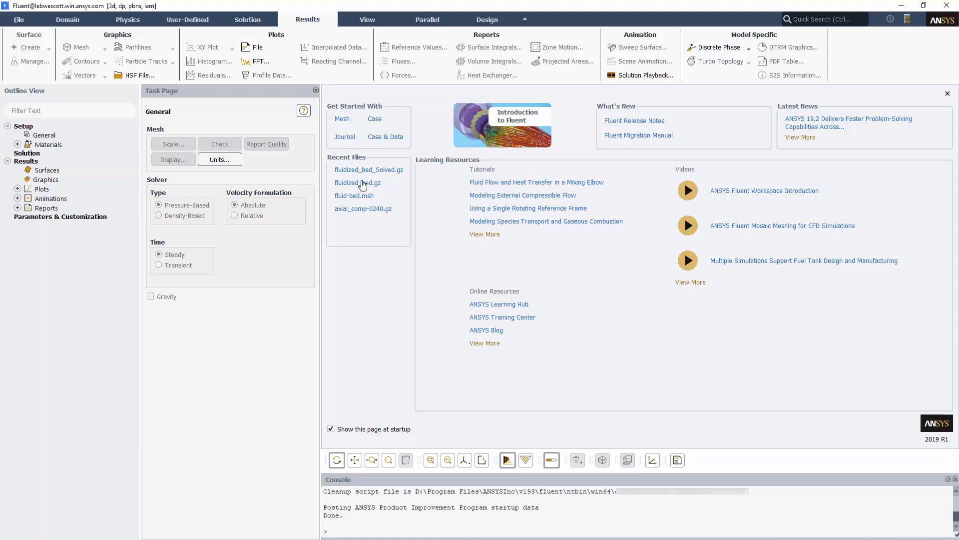
{"action": "mouse_move", "coordinate": [481, 190]}
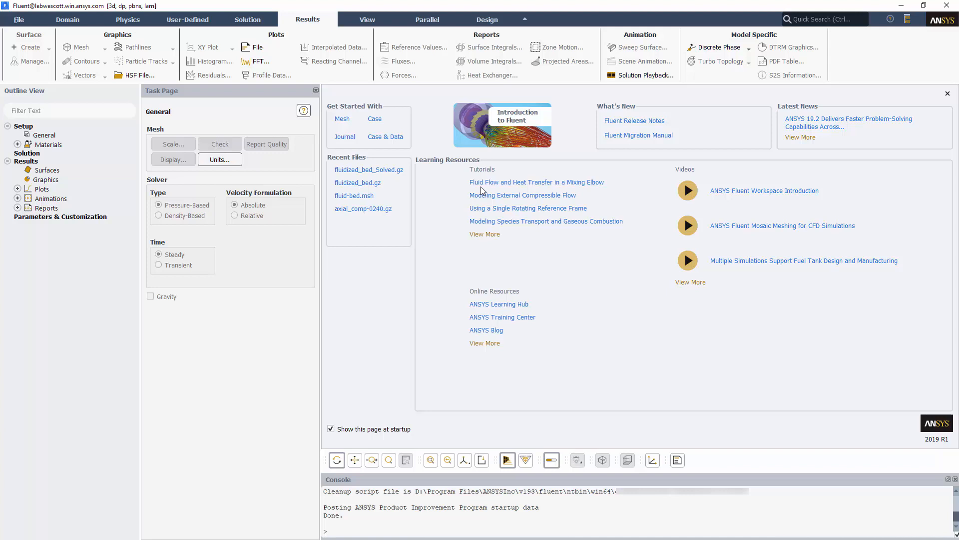
{"action": "mouse_move", "coordinate": [735, 277]}
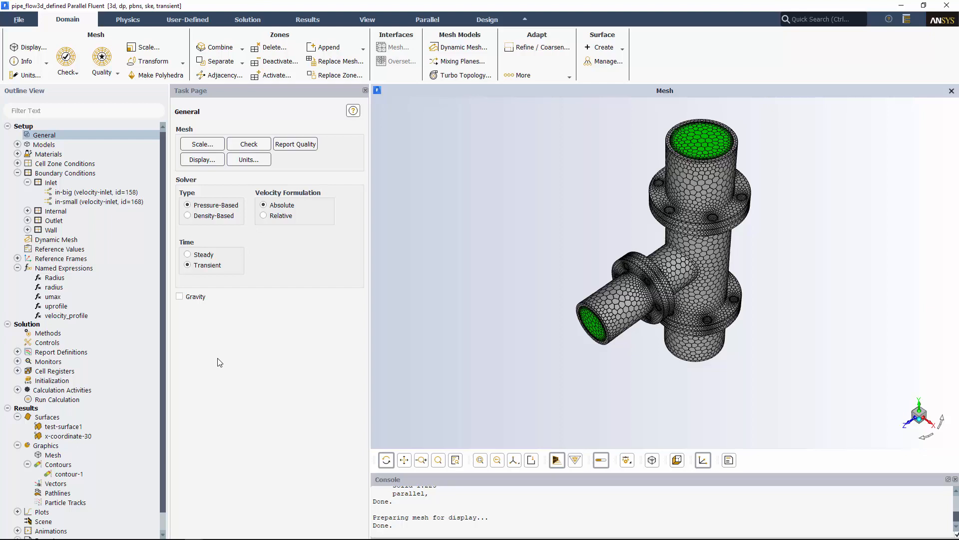
Step: Set the in-big inlet velocity magnitude to the velocity_profile expression instead of 0.4 m/s
{"action": "double_click", "coordinate": [96, 192]}
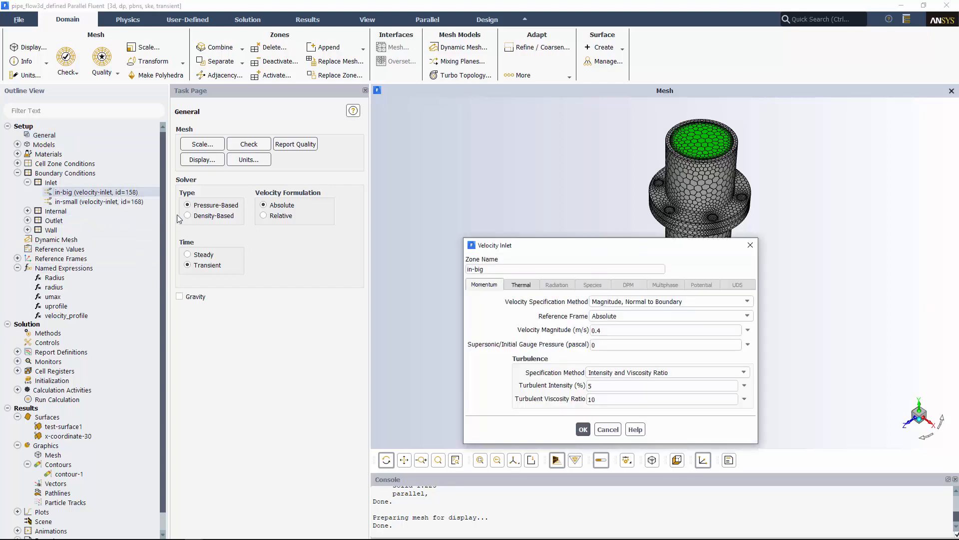
{"action": "left_click", "coordinate": [748, 330]}
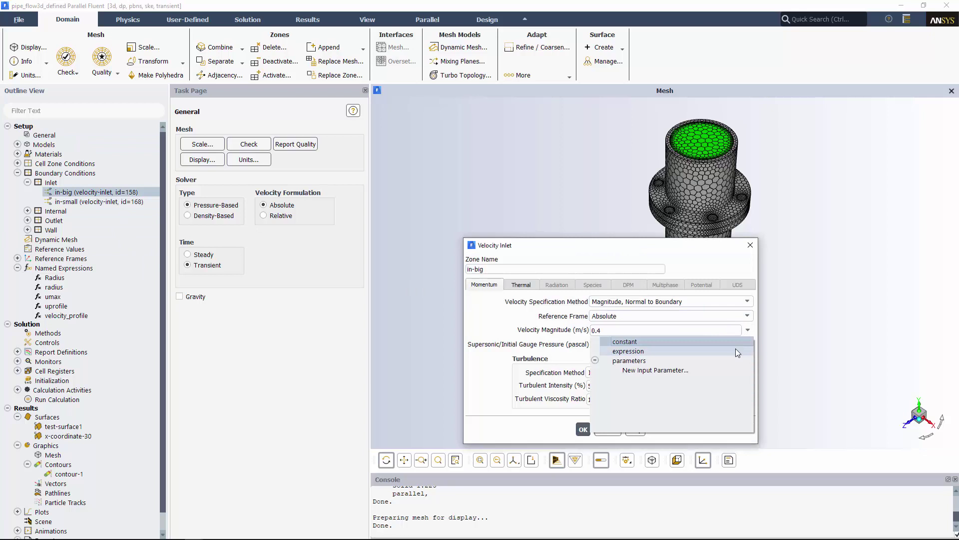
{"action": "left_click", "coordinate": [628, 351]}
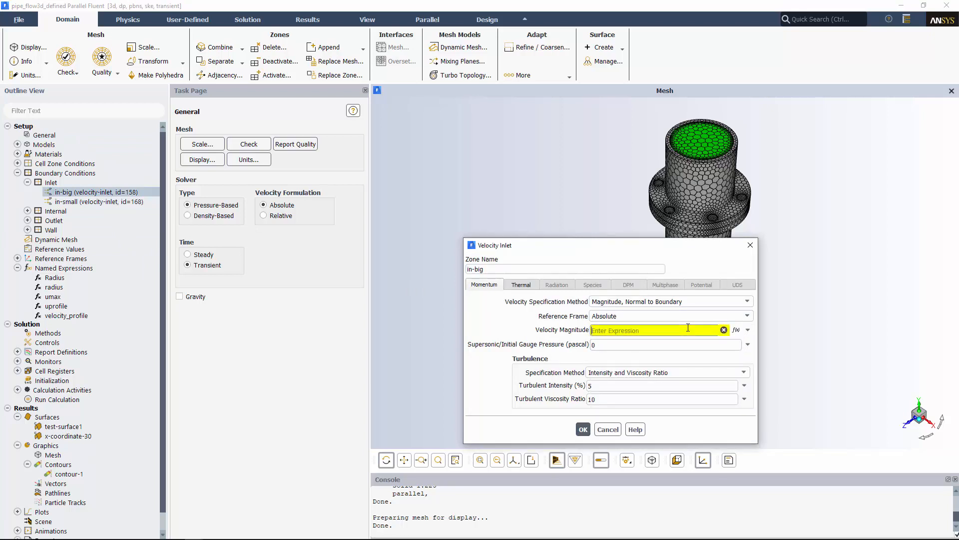
{"action": "type", "text": "v"}
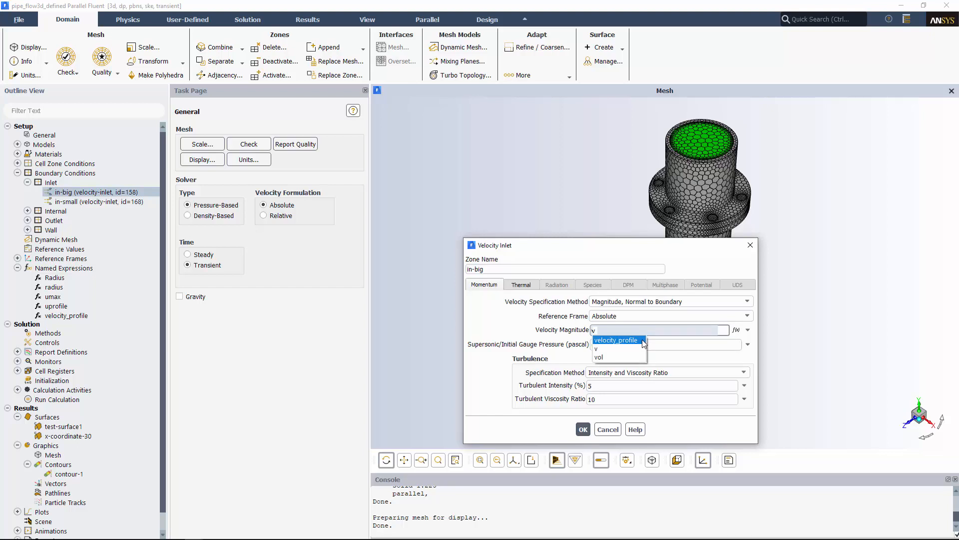
{"action": "left_click", "coordinate": [606, 428]}
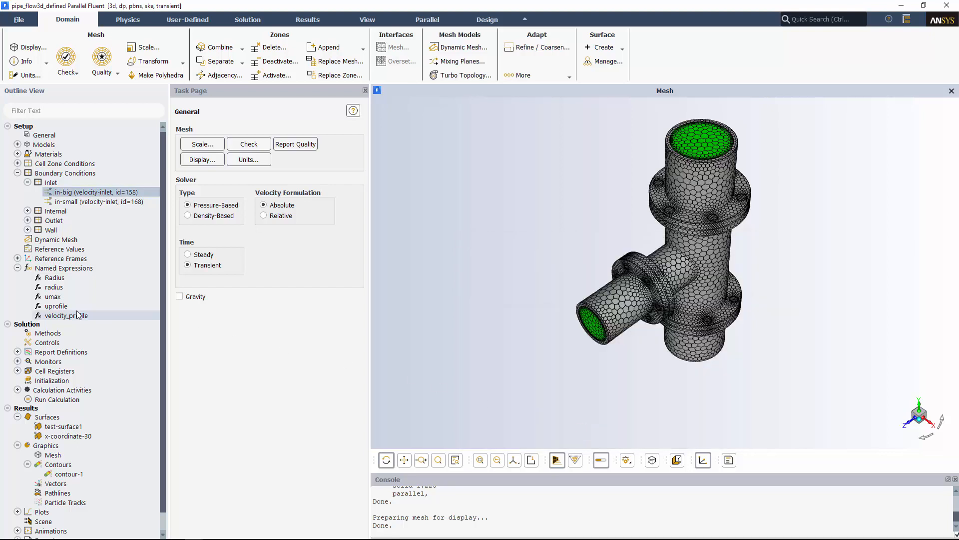
Step: Review the velocity_profile and uprofile named expression definitions, closing uprofile
{"action": "double_click", "coordinate": [66, 314]}
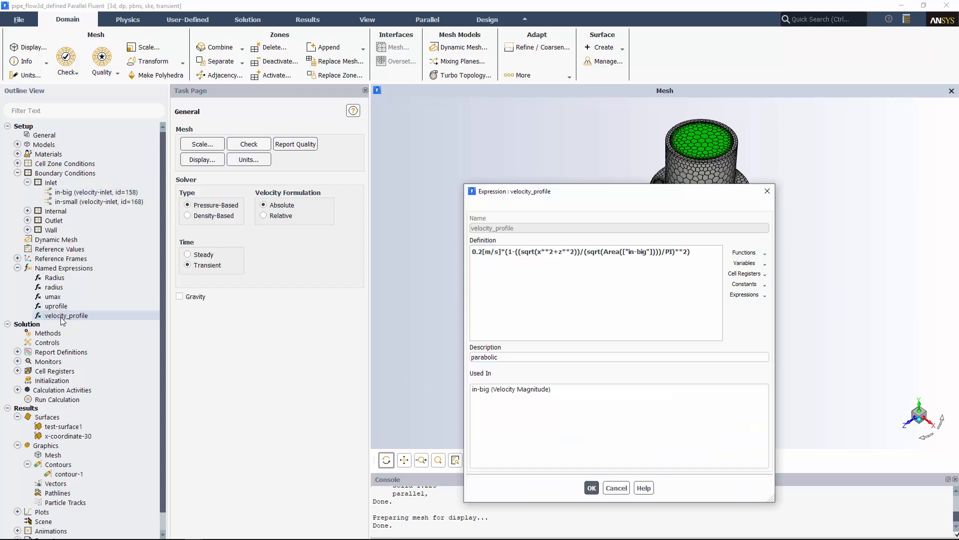
{"action": "double_click", "coordinate": [56, 306]}
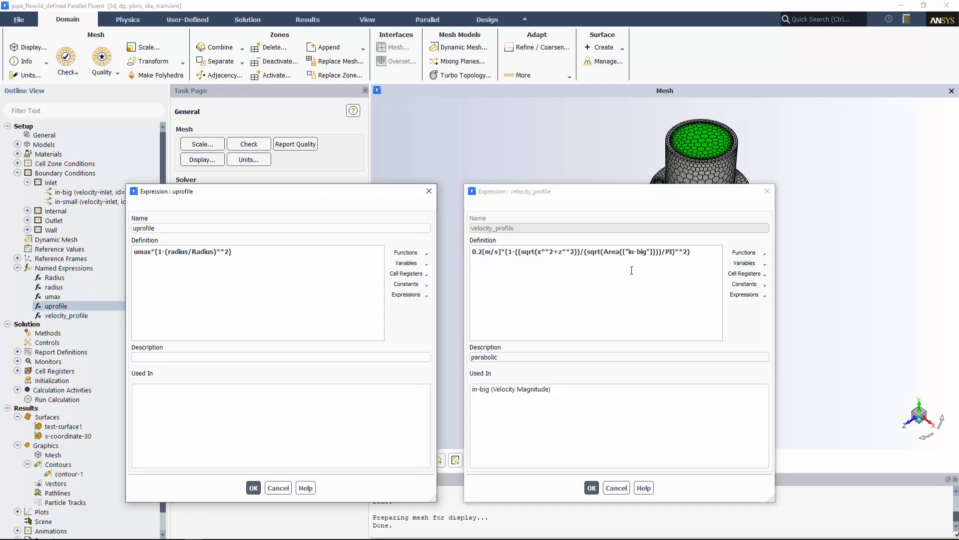
{"action": "mouse_move", "coordinate": [221, 264]}
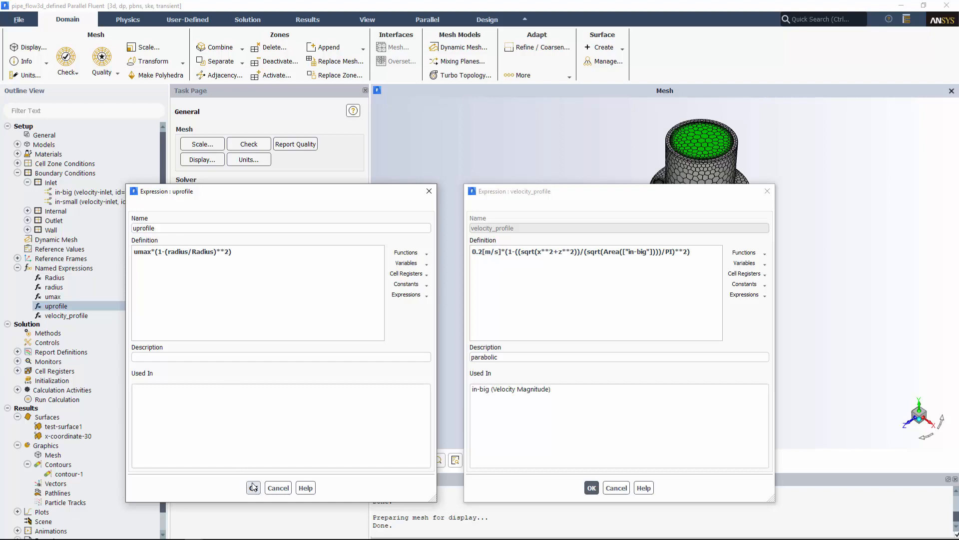
{"action": "left_click", "coordinate": [252, 487]}
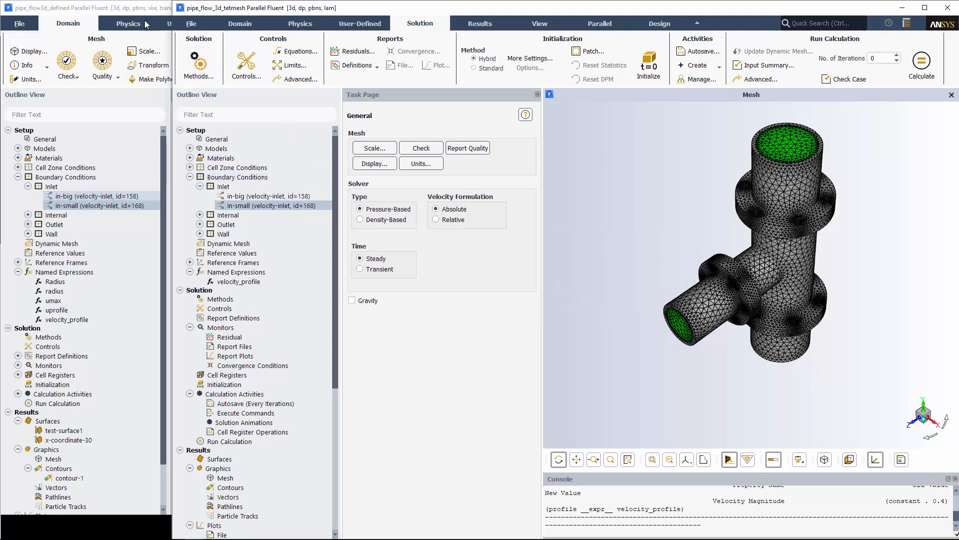
Step: Apply the velocity_profile expression to the in-small inlet, replacing its constant 2
{"action": "left_click", "coordinate": [188, 265]}
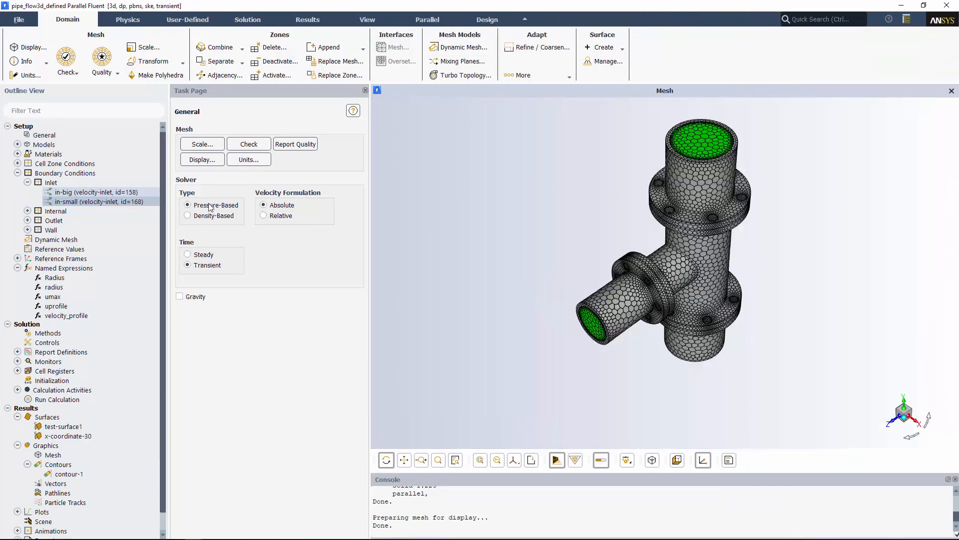
{"action": "right_click", "coordinate": [98, 192]}
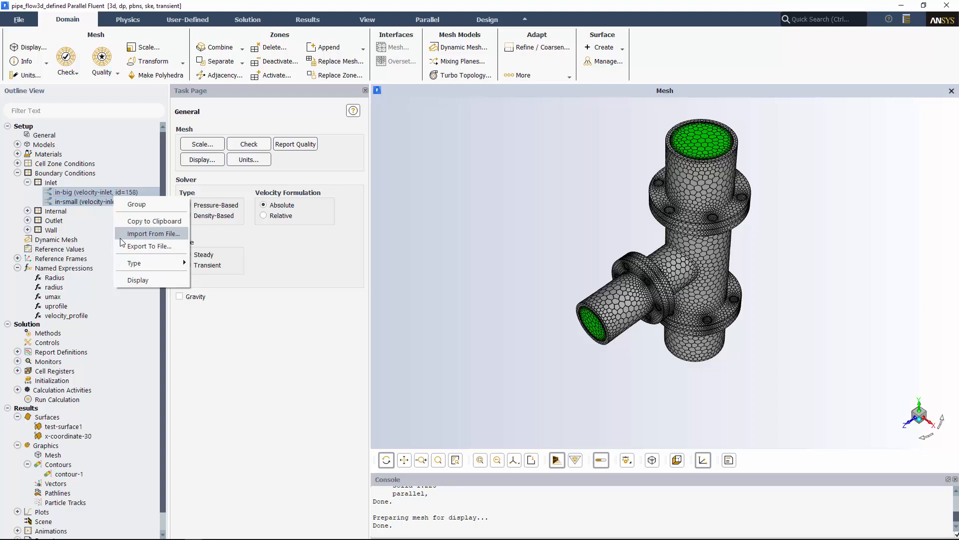
{"action": "mouse_move", "coordinate": [152, 234]}
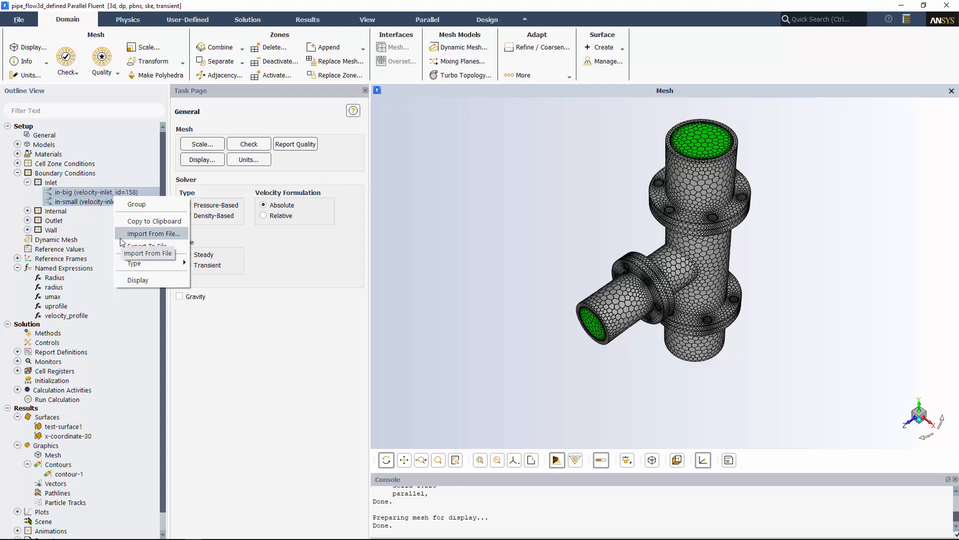
{"action": "mouse_move", "coordinate": [231, 372]}
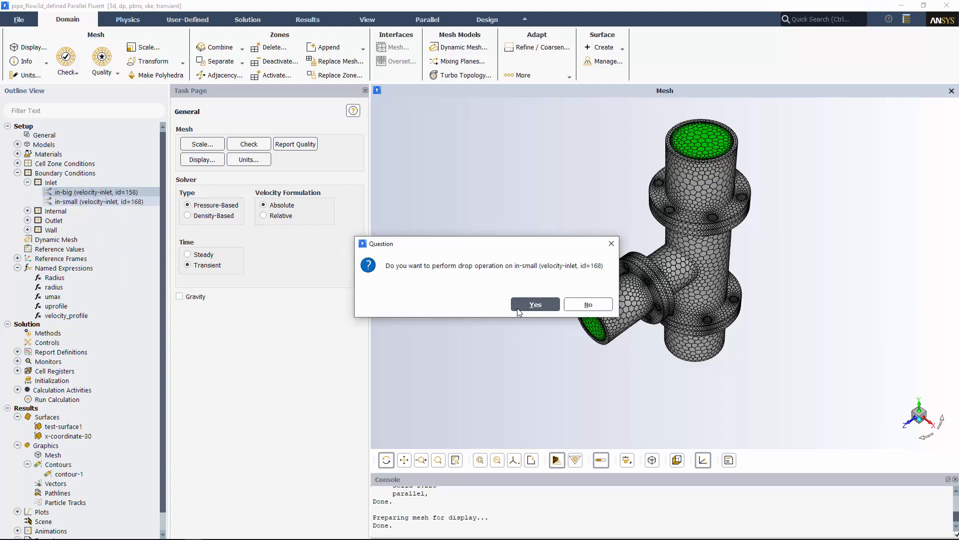
{"action": "mouse_move", "coordinate": [535, 304]}
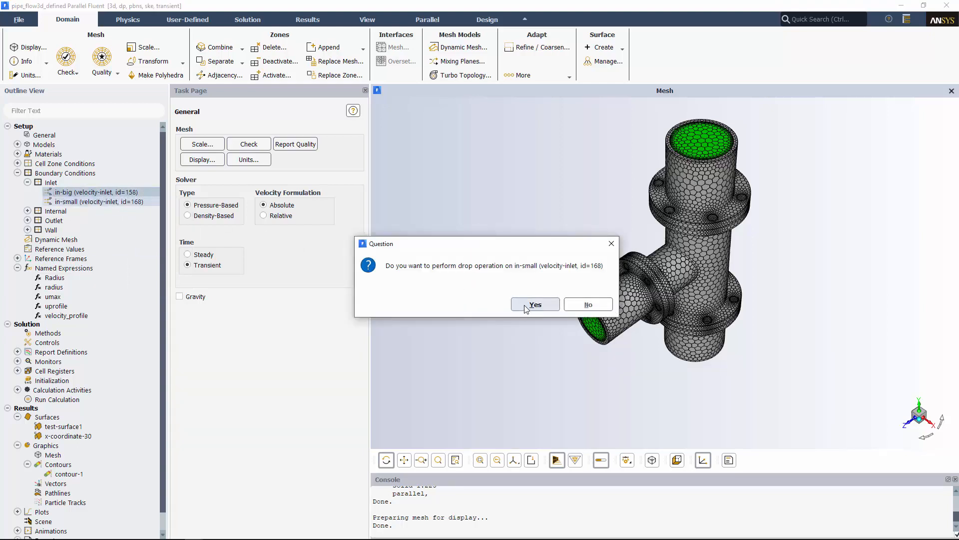
{"action": "left_click", "coordinate": [534, 304]}
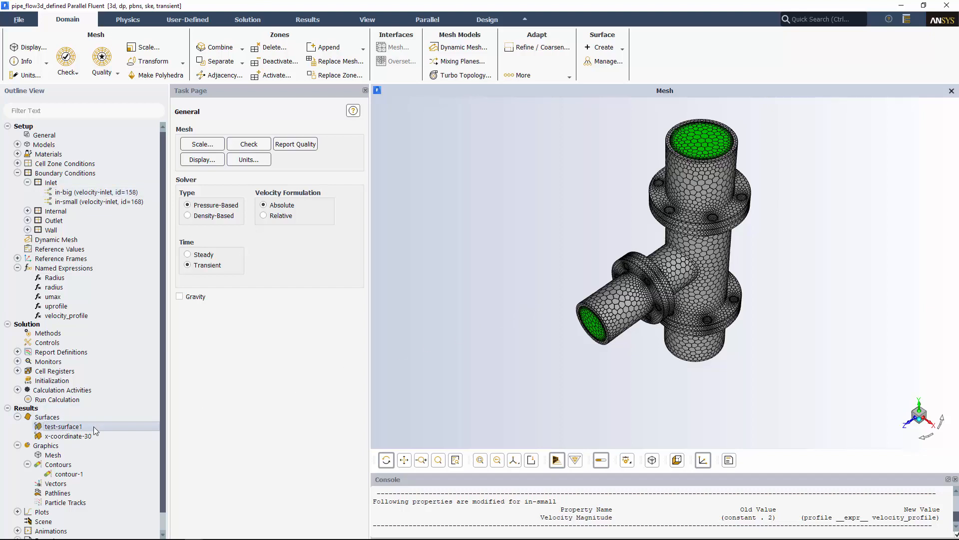
Step: Display and edit test-surface1, then reveal the outlet mass-flow report files under Monitors
{"action": "right_click", "coordinate": [64, 426]}
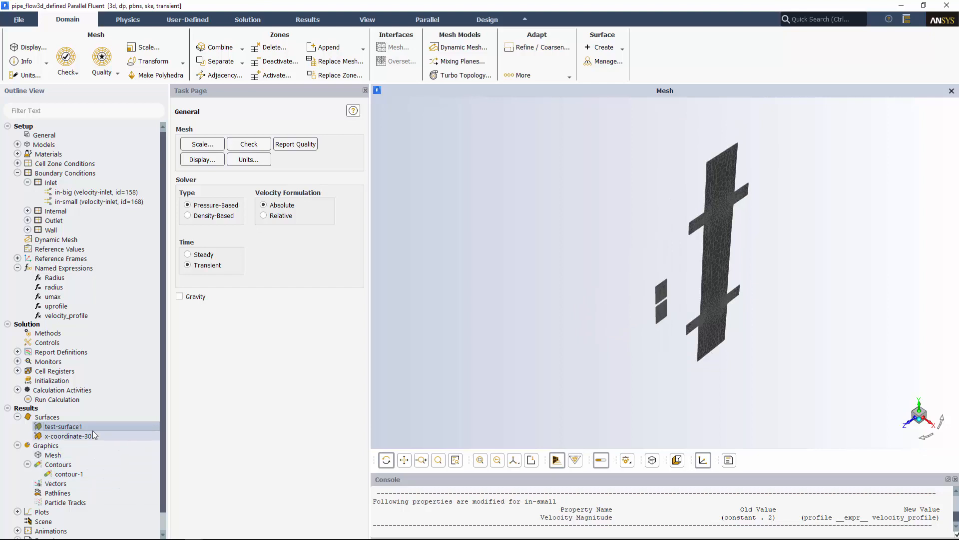
{"action": "double_click", "coordinate": [63, 426]}
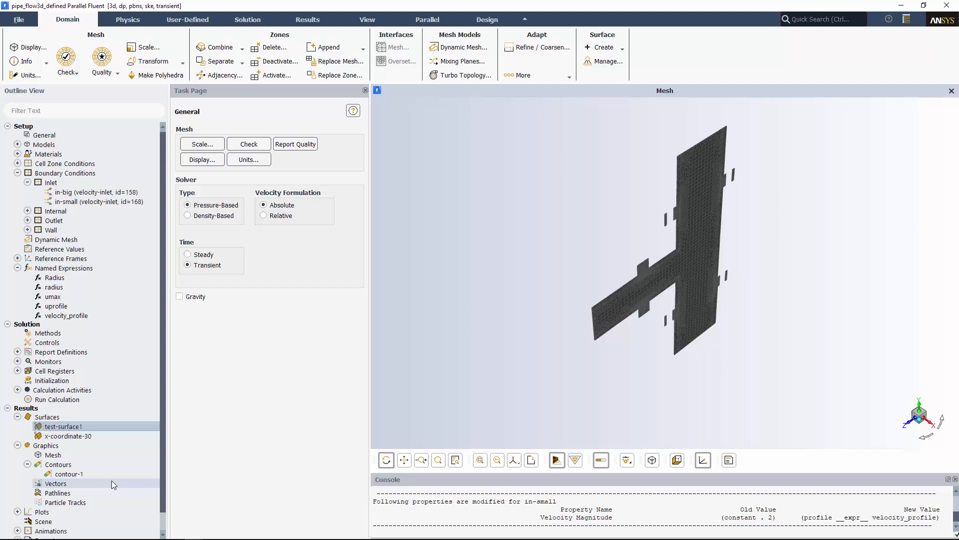
{"action": "left_click", "coordinate": [17, 361]}
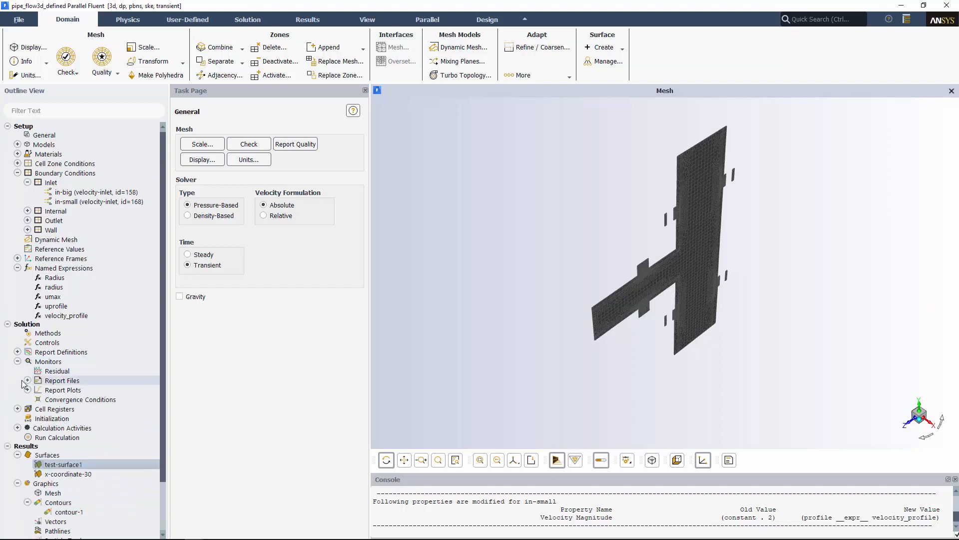
{"action": "left_click", "coordinate": [27, 379]}
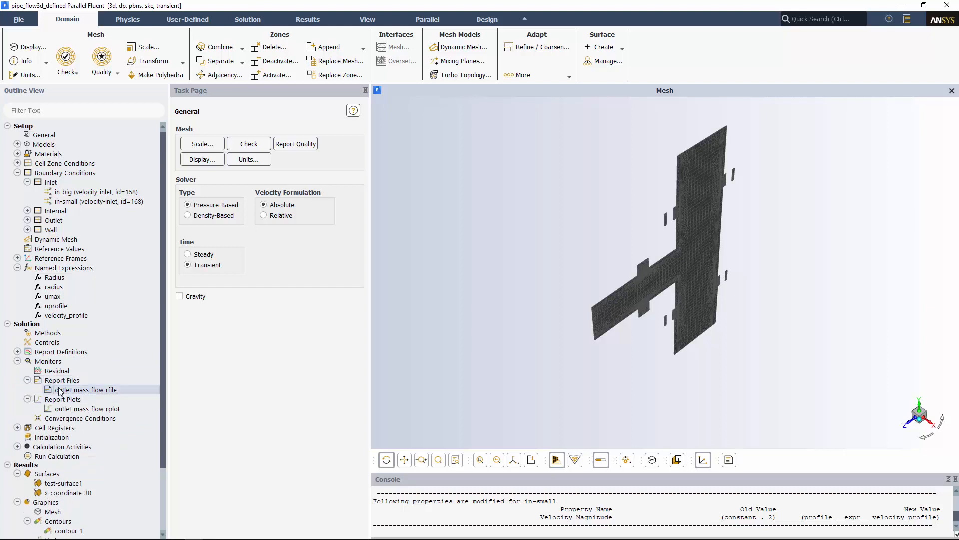
Step: Make outlet_mass_flow-rfile record data every 1 s of flow time, then open the rplot
{"action": "double_click", "coordinate": [87, 390]}
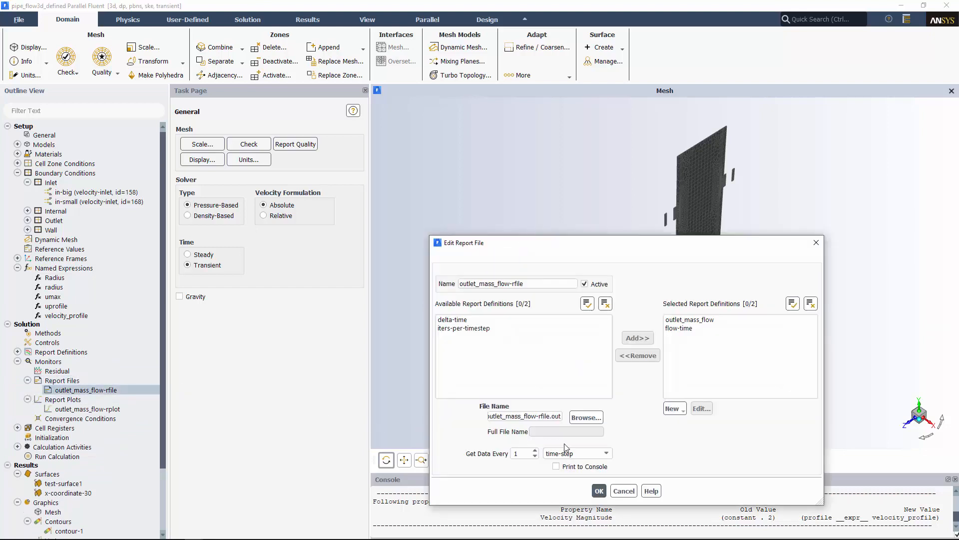
{"action": "left_click", "coordinate": [575, 453]}
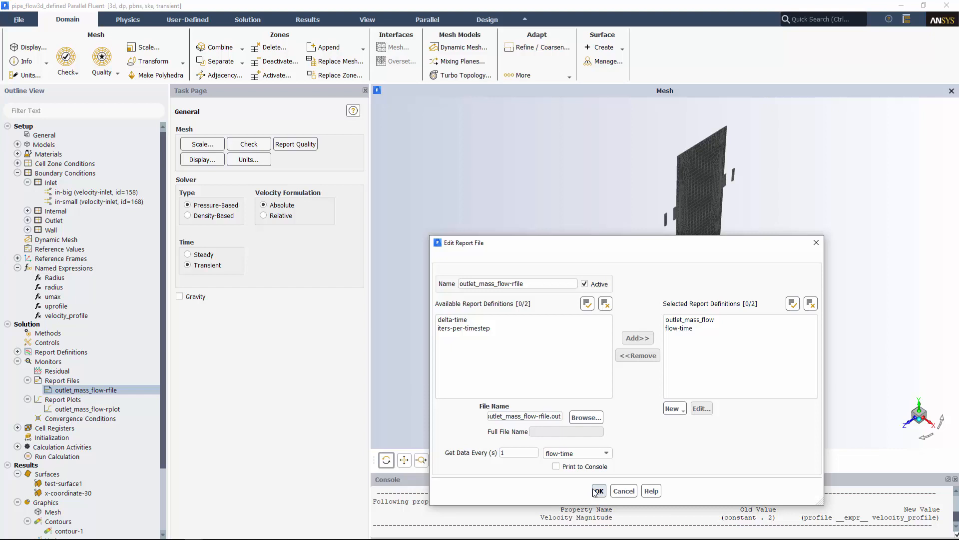
{"action": "left_click", "coordinate": [597, 490]}
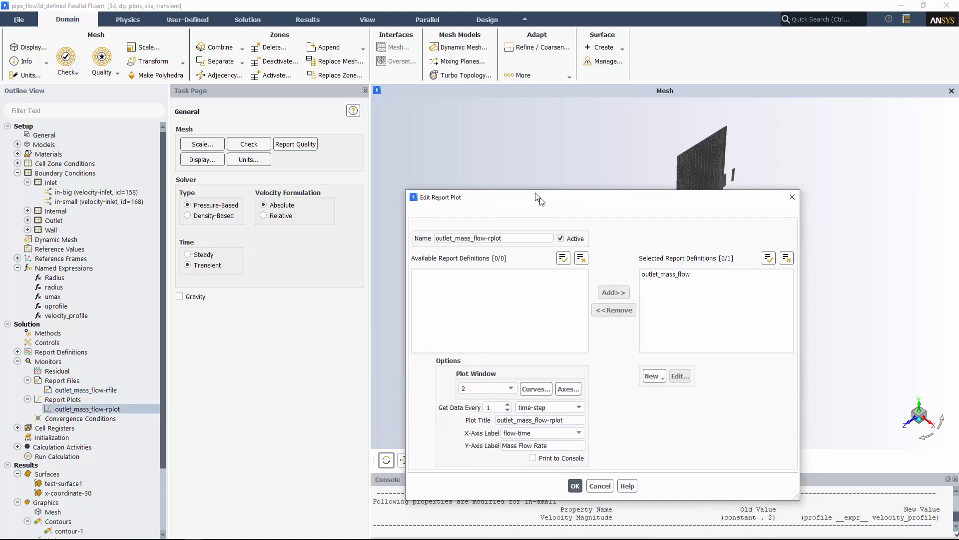
{"action": "left_click", "coordinate": [574, 401]}
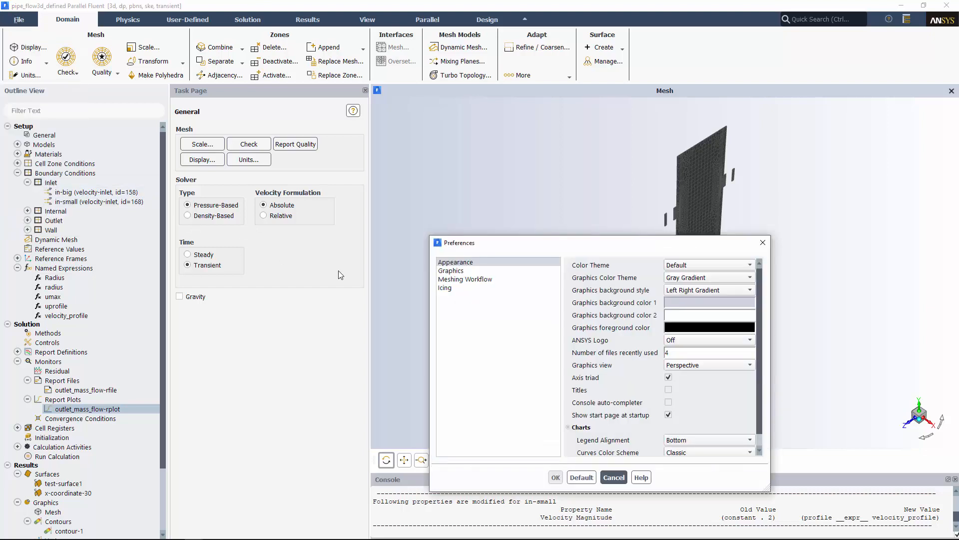
{"action": "mouse_move", "coordinate": [635, 406]}
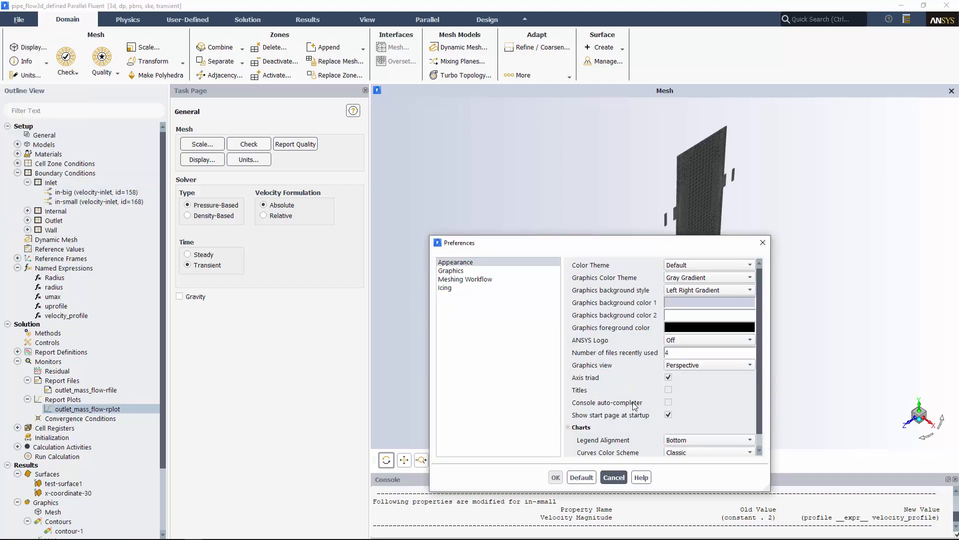
Step: Initialize the flow via solve/initialize/initialize-flow and start the 20-time-step transient calculation
{"action": "left_click", "coordinate": [668, 401]}
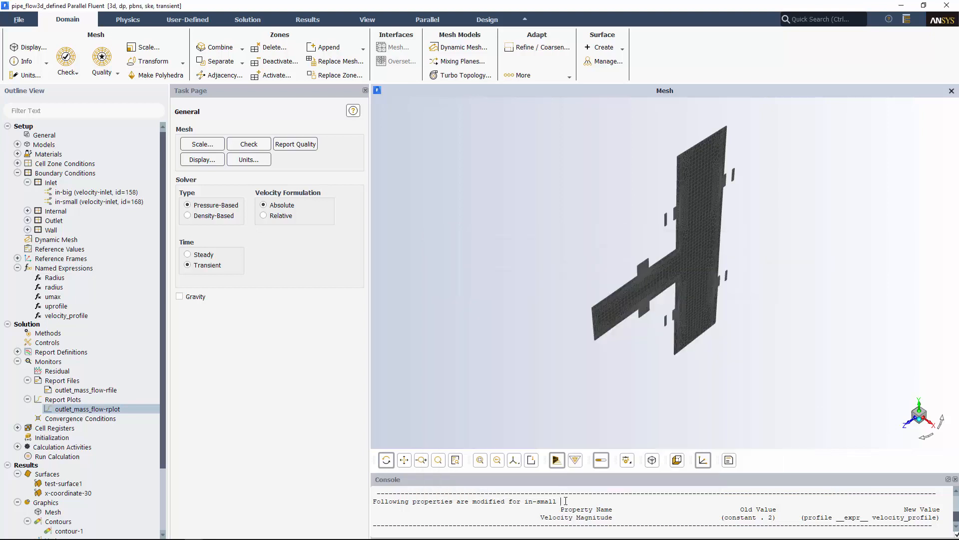
{"action": "type", "text": "solve/initialize/initialize-flow"}
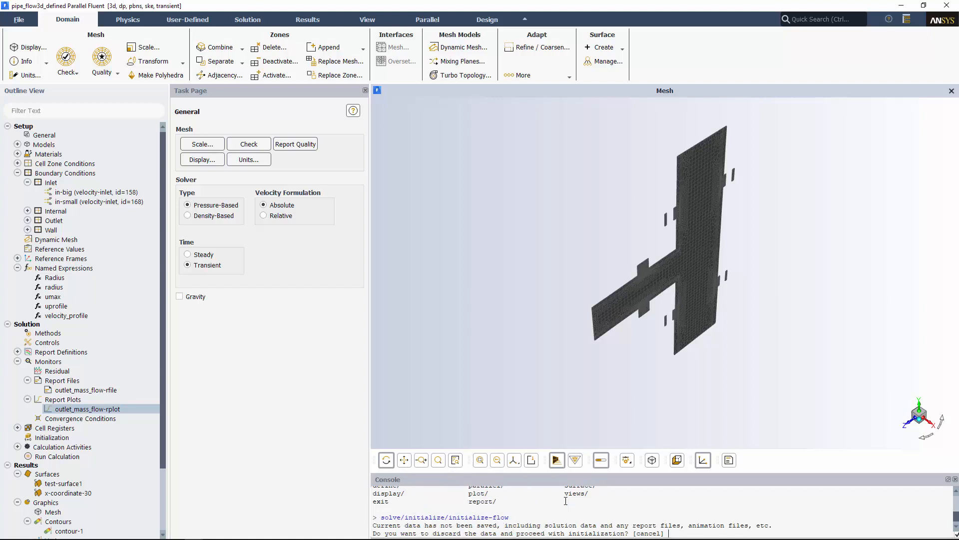
{"action": "type", "text": "yes"}
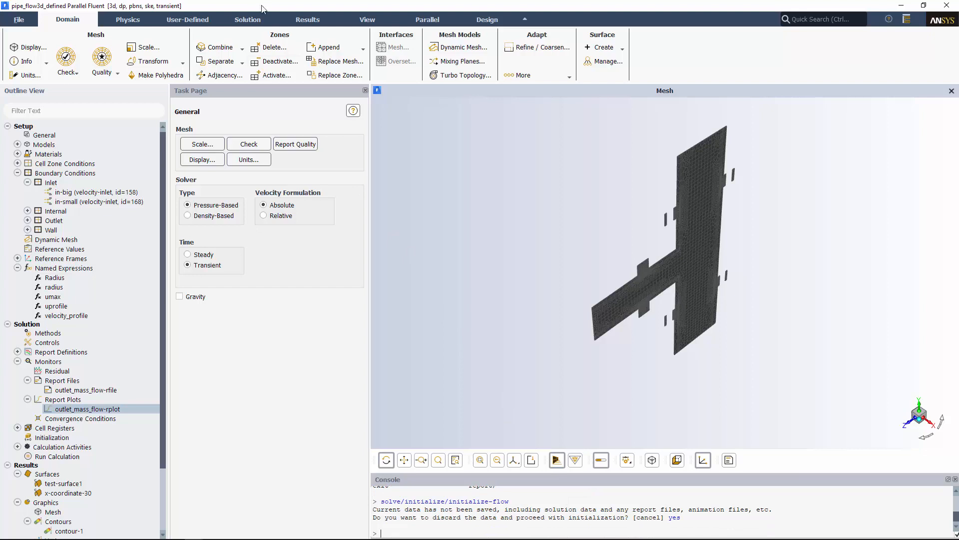
{"action": "left_click", "coordinate": [247, 18]}
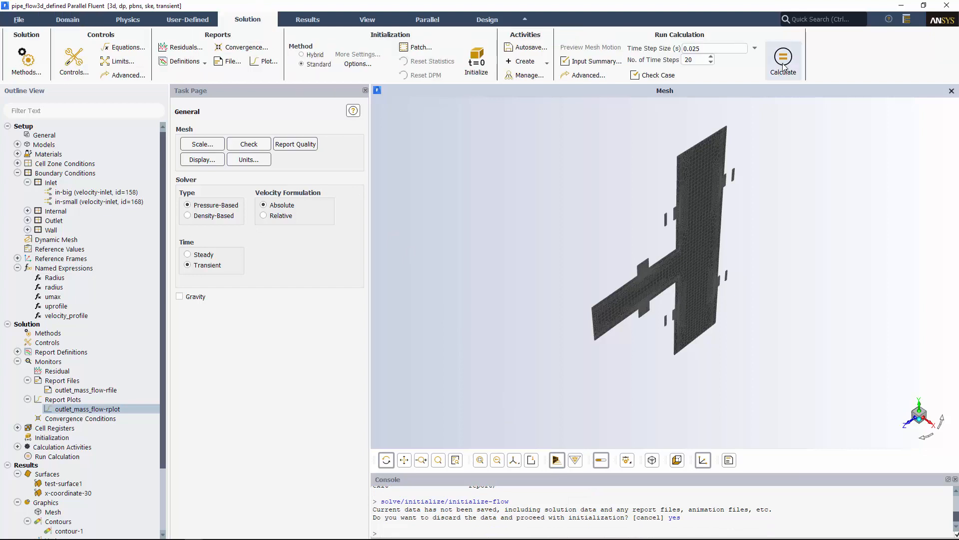
{"action": "left_click", "coordinate": [782, 60]}
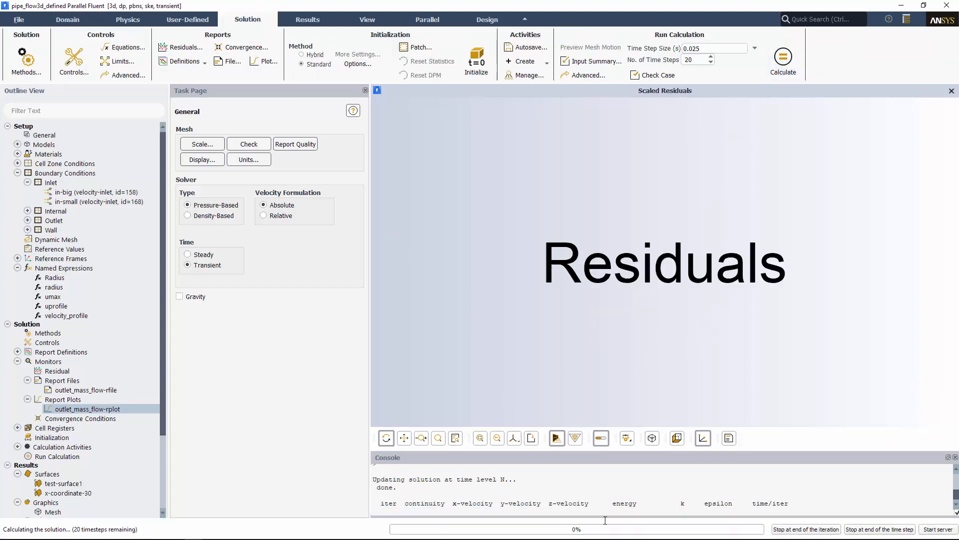